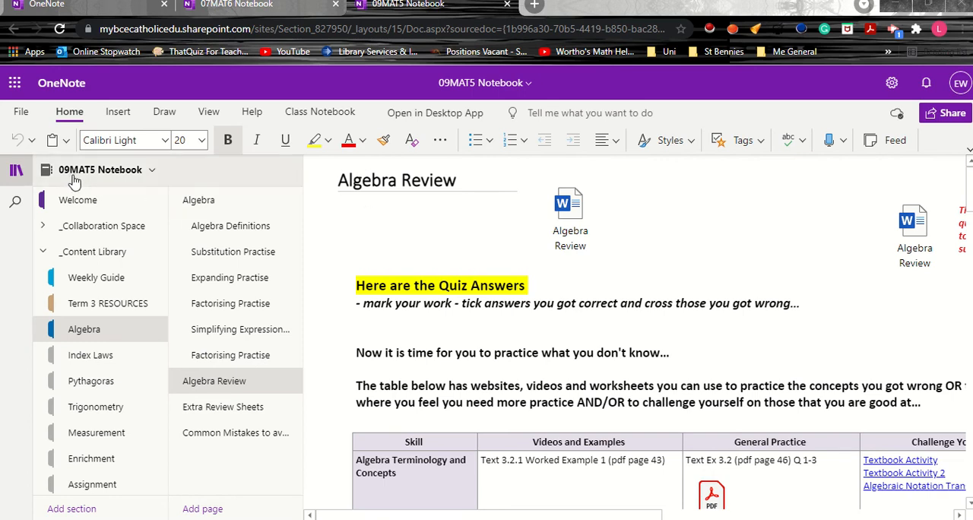
{"action": "mouse_move", "coordinate": [185, 186]}
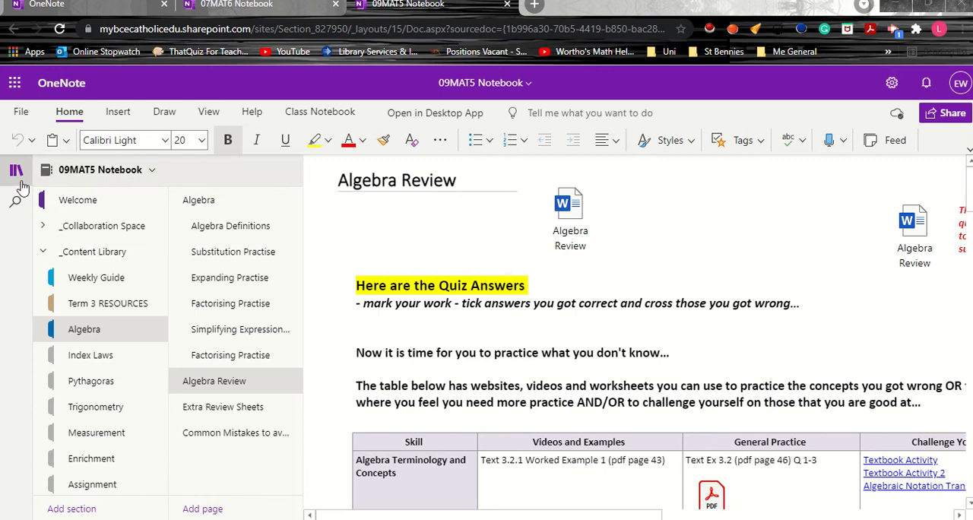
Hide the section and page lists, then select the Algebra Review answers and blank quiz attachments.
{"action": "left_click", "coordinate": [17, 170]}
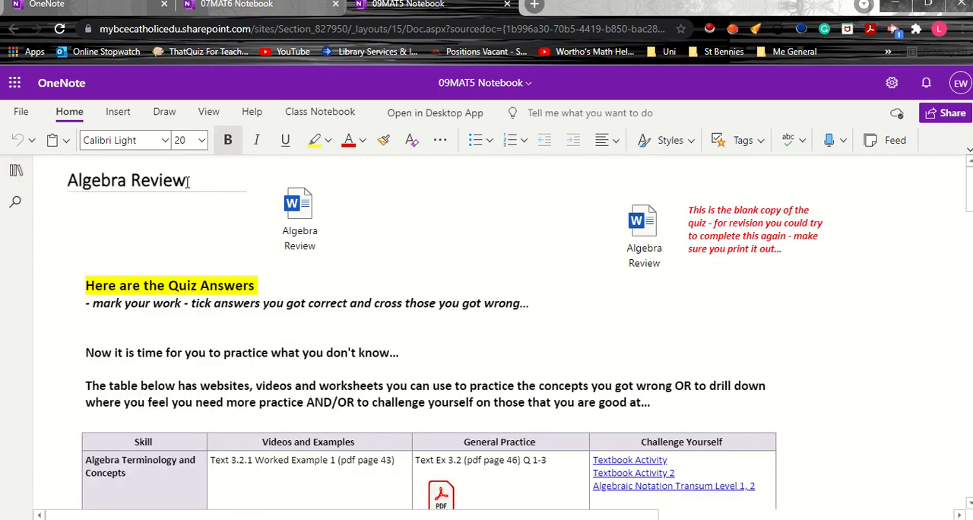
{"action": "mouse_move", "coordinate": [398, 214]}
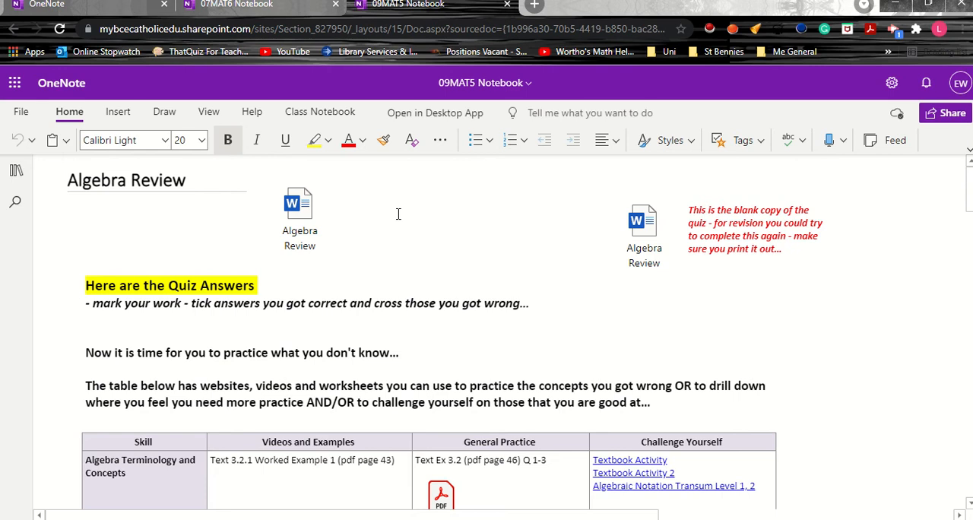
{"action": "left_click", "coordinate": [299, 210]}
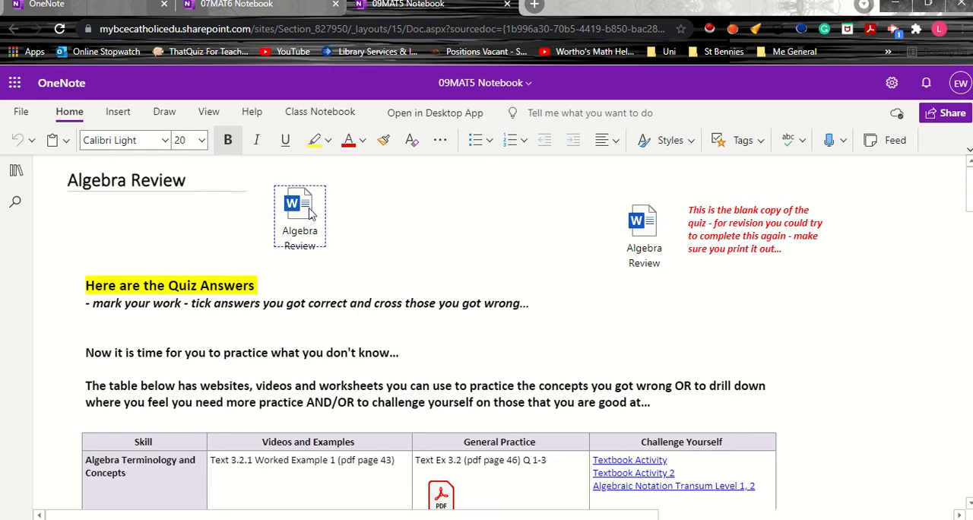
{"action": "mouse_move", "coordinate": [306, 216]}
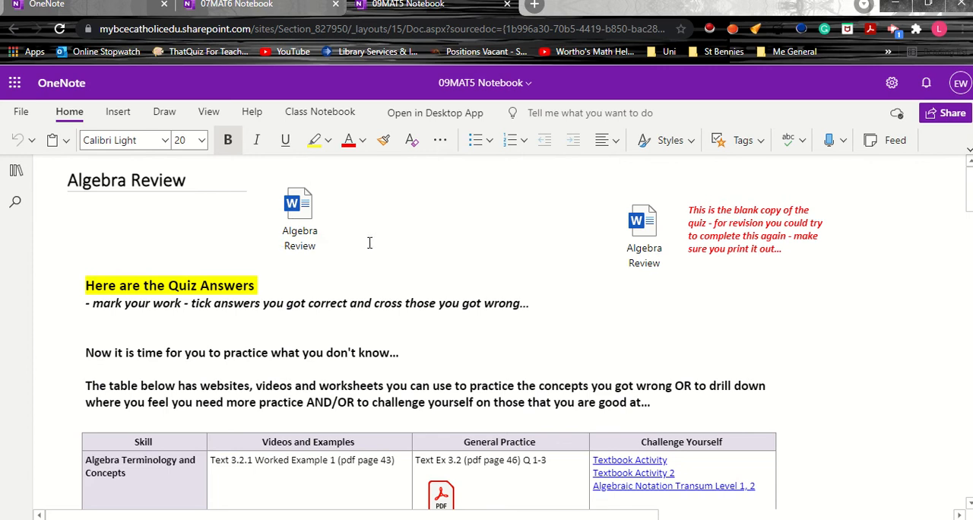
{"action": "left_click", "coordinate": [644, 221]}
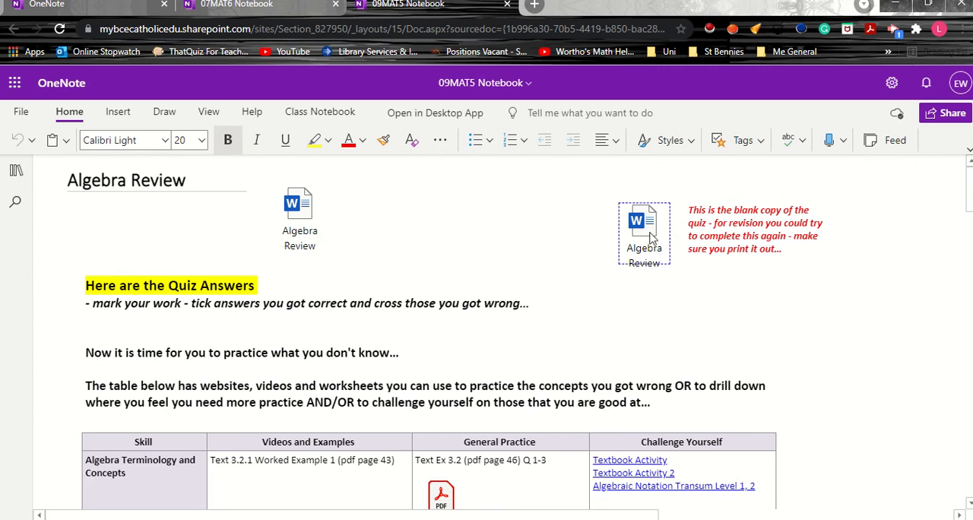
{"action": "mouse_move", "coordinate": [645, 225]}
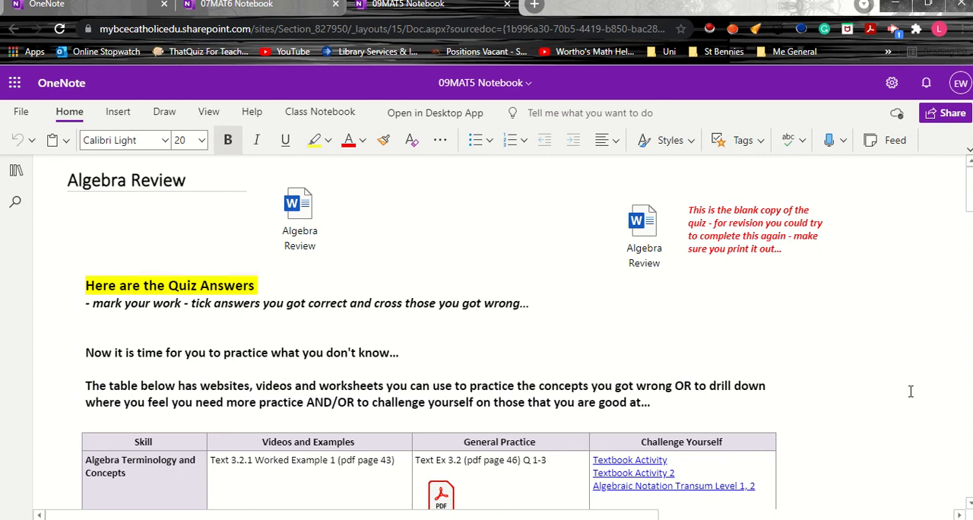
{"action": "scroll", "scroll_direction": "down", "scroll_amount": 3}
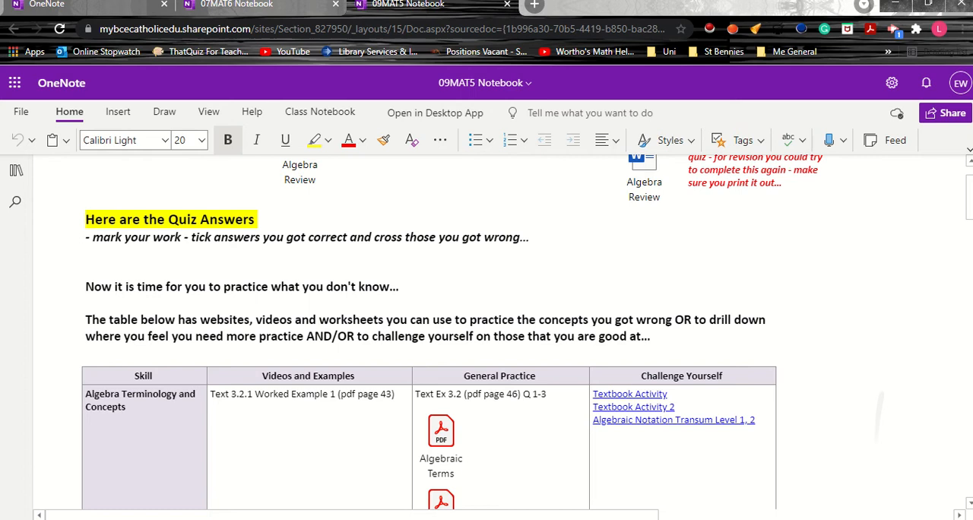
{"action": "scroll", "scroll_direction": "down", "scroll_amount": 3}
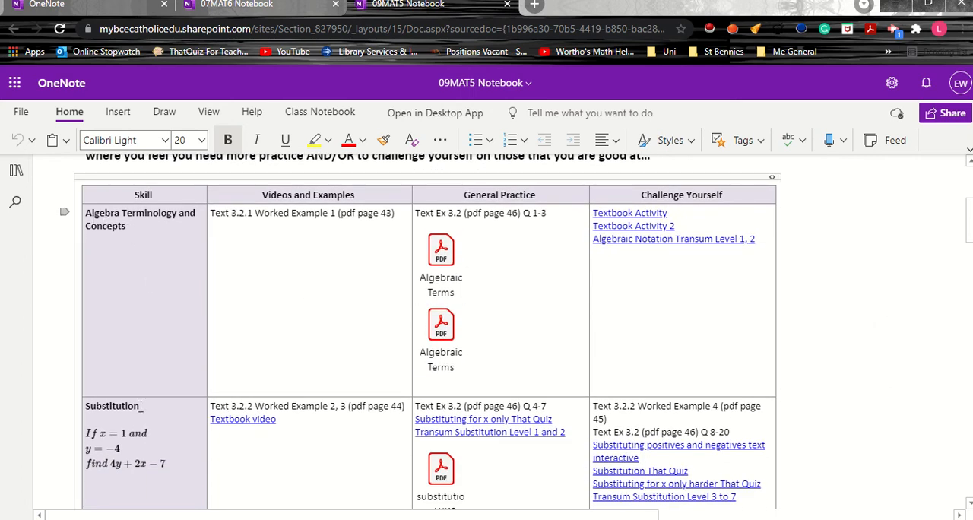
{"action": "scroll", "scroll_direction": "down", "scroll_amount": 3}
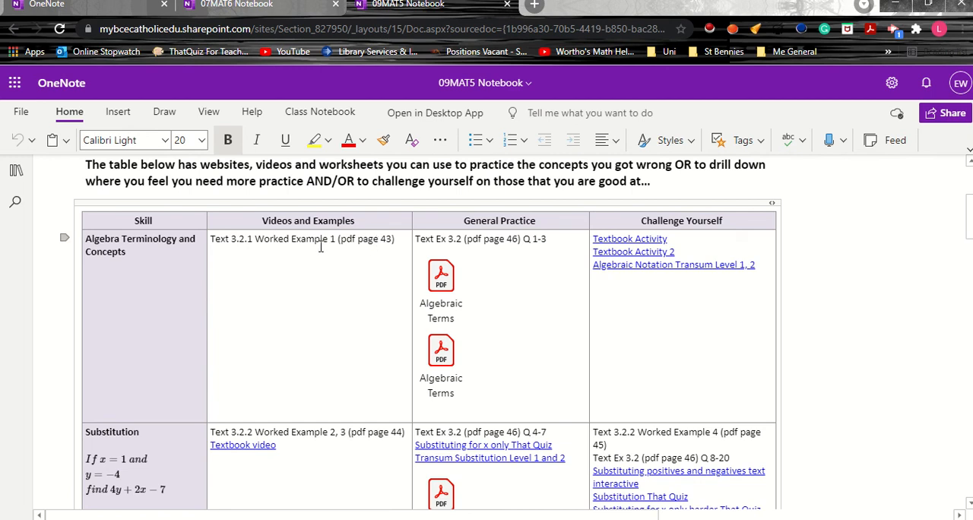
{"action": "mouse_move", "coordinate": [368, 239]}
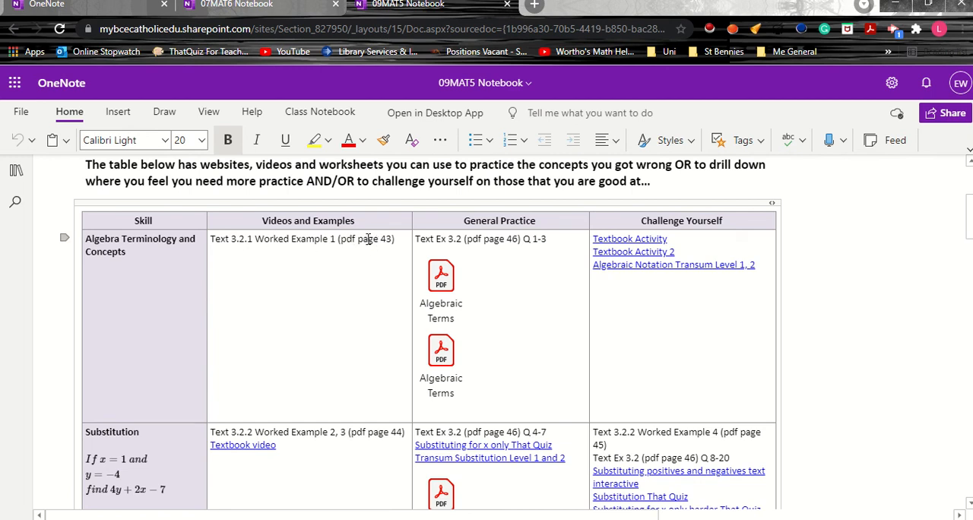
{"action": "mouse_move", "coordinate": [535, 220]}
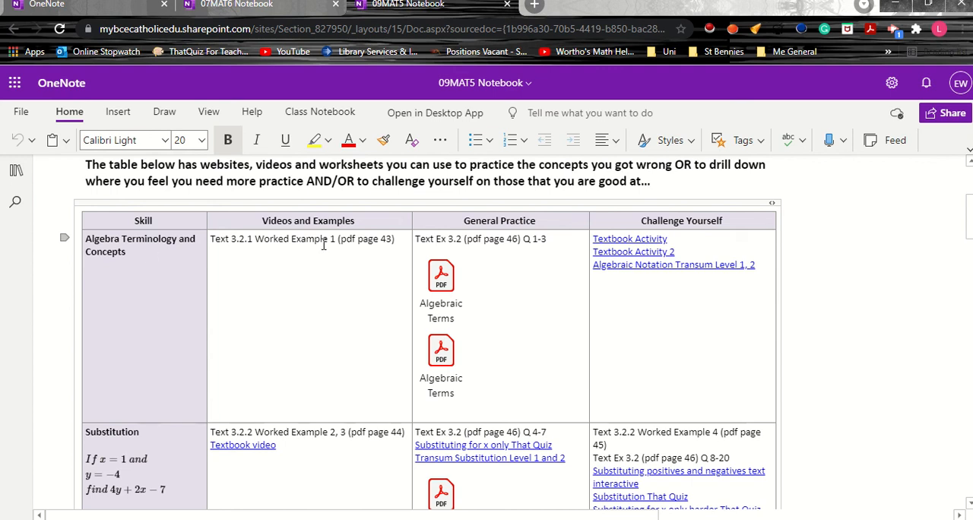
{"action": "mouse_move", "coordinate": [441, 357]}
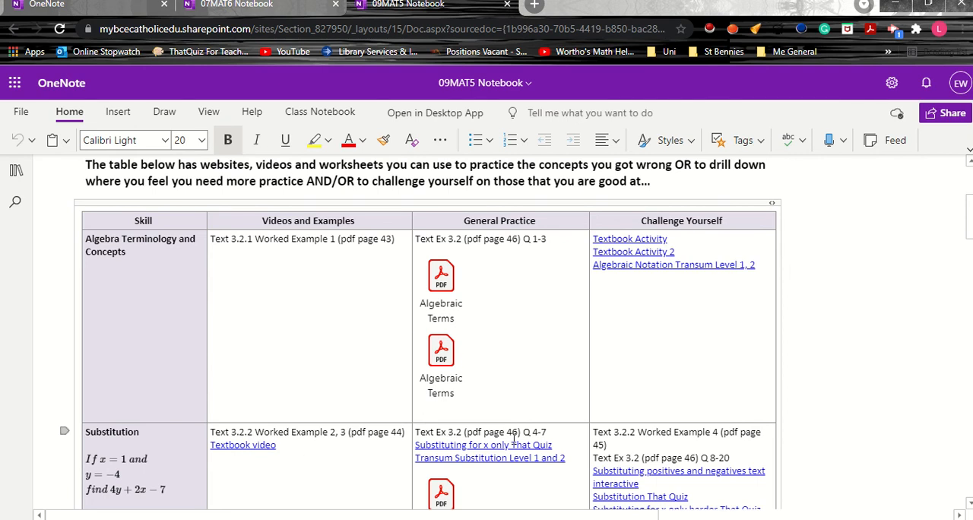
{"action": "scroll", "scroll_direction": "down", "scroll_amount": 3}
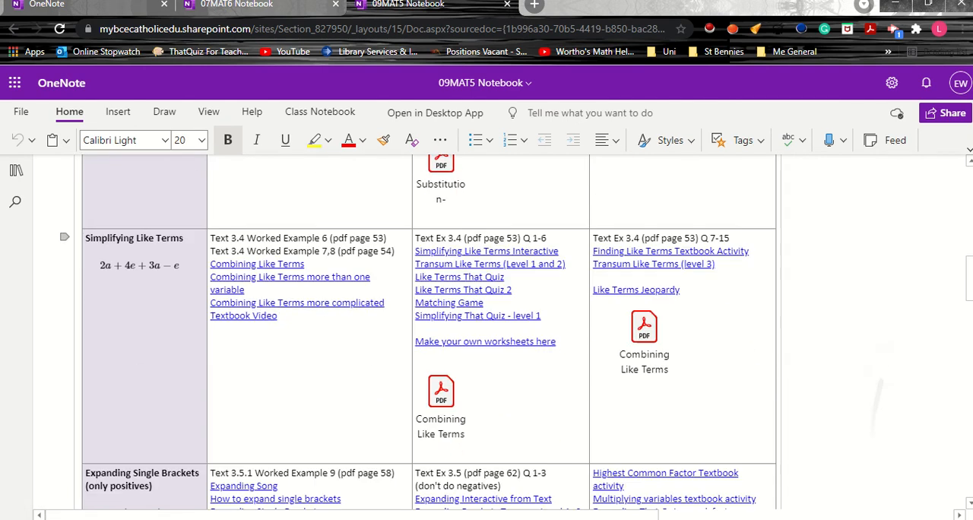
{"action": "scroll", "scroll_direction": "down", "scroll_amount": 3}
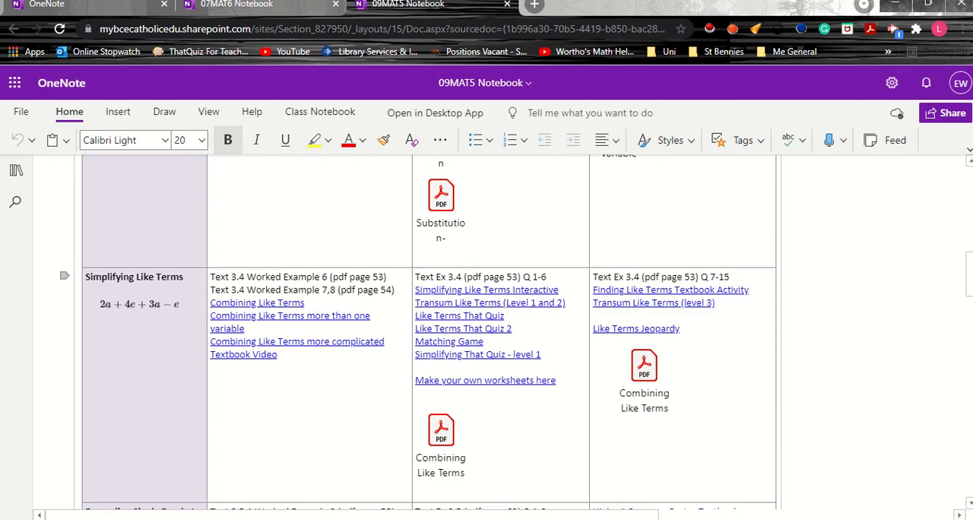
{"action": "scroll", "scroll_direction": "up", "scroll_amount": 3}
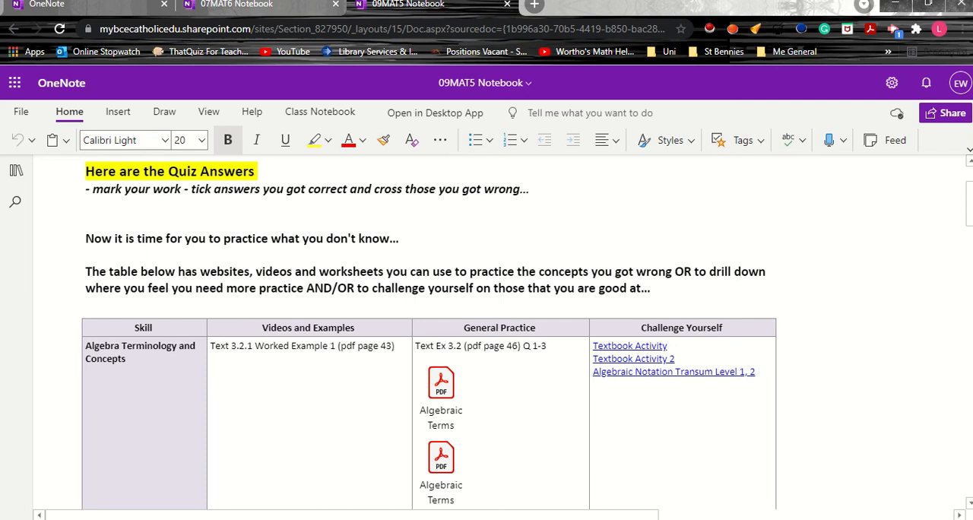
{"action": "scroll", "scroll_direction": "down", "scroll_amount": 3}
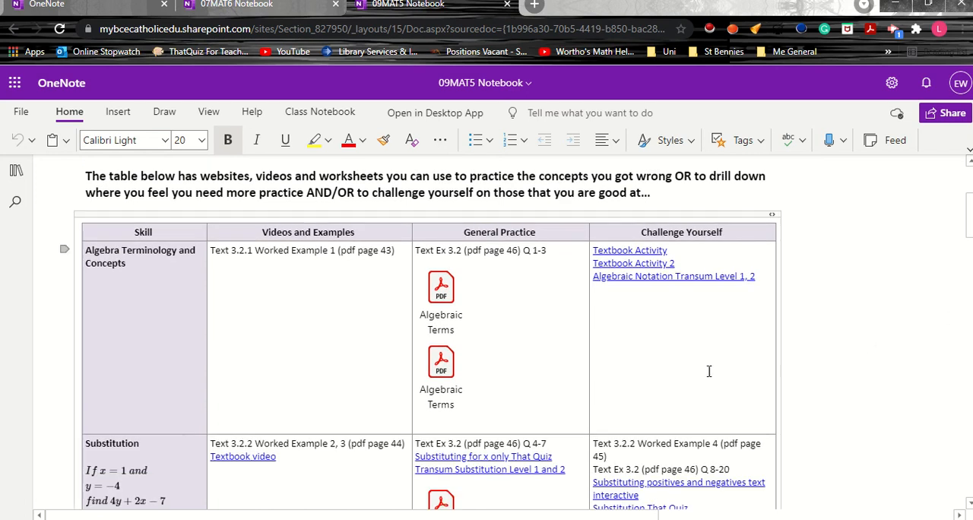
{"action": "mouse_move", "coordinate": [669, 353]}
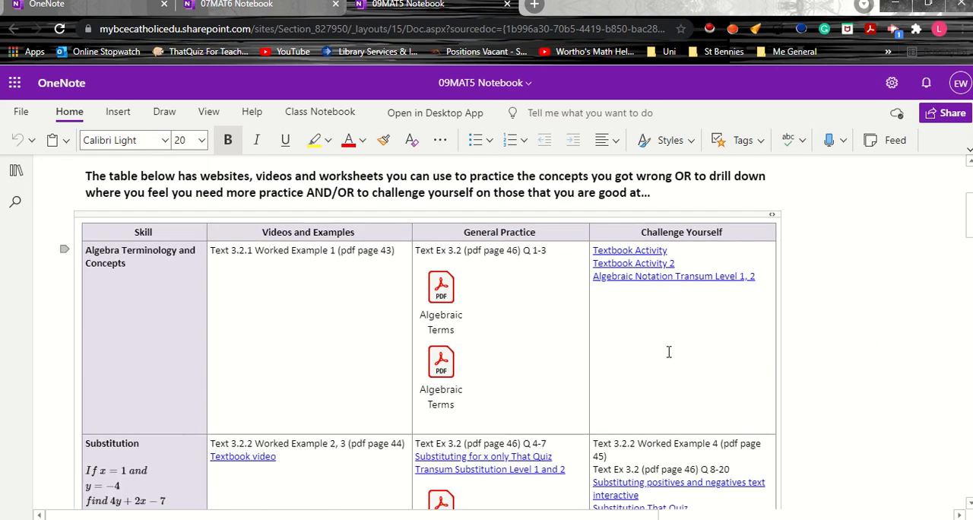
{"action": "mouse_move", "coordinate": [632, 274]}
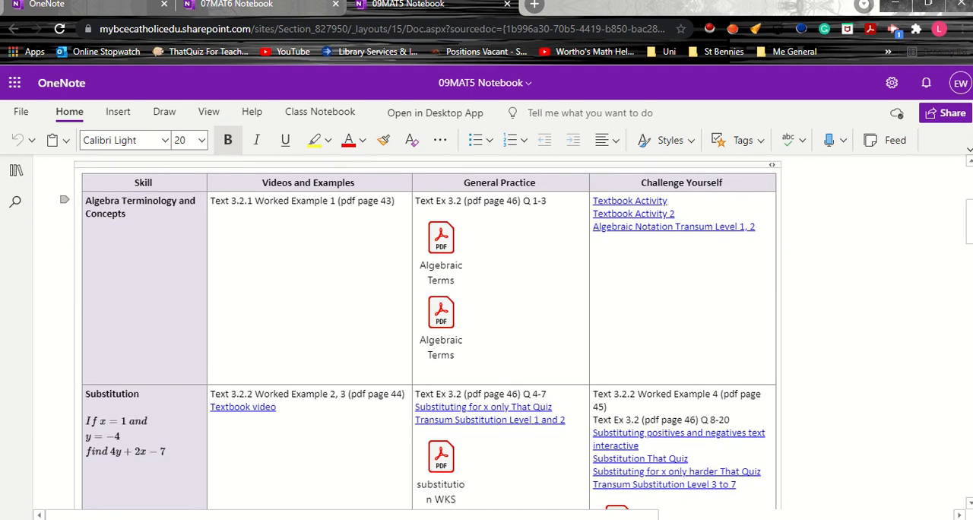
{"action": "mouse_move", "coordinate": [702, 286]}
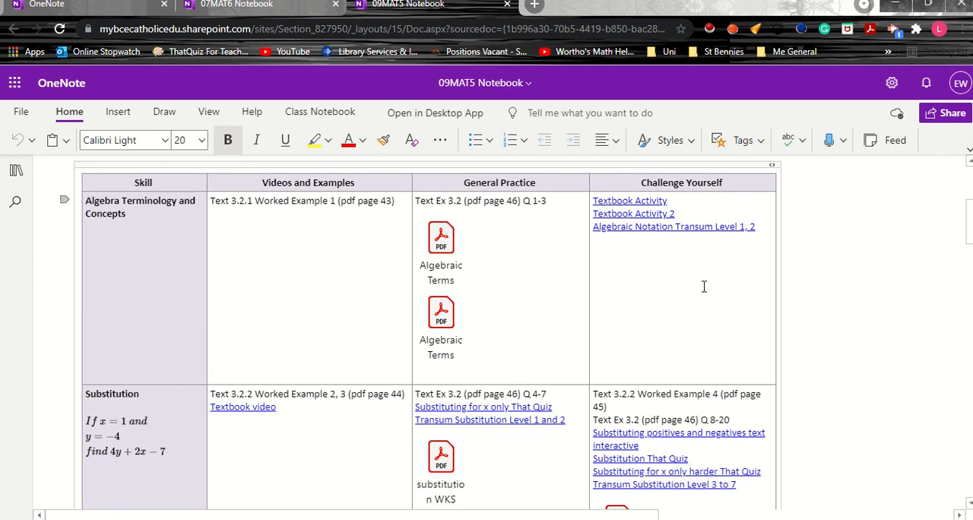
{"action": "scroll", "scroll_direction": "down", "scroll_amount": 3}
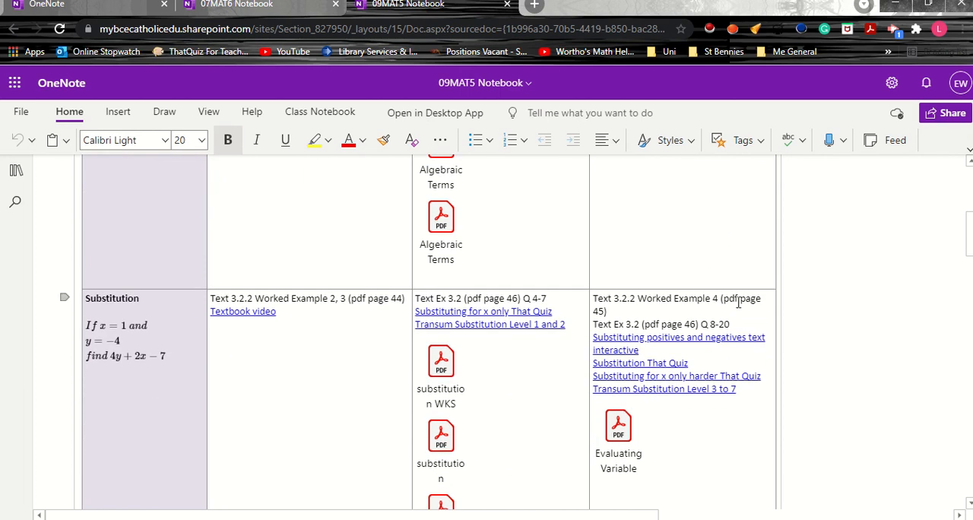
{"action": "mouse_move", "coordinate": [697, 301]}
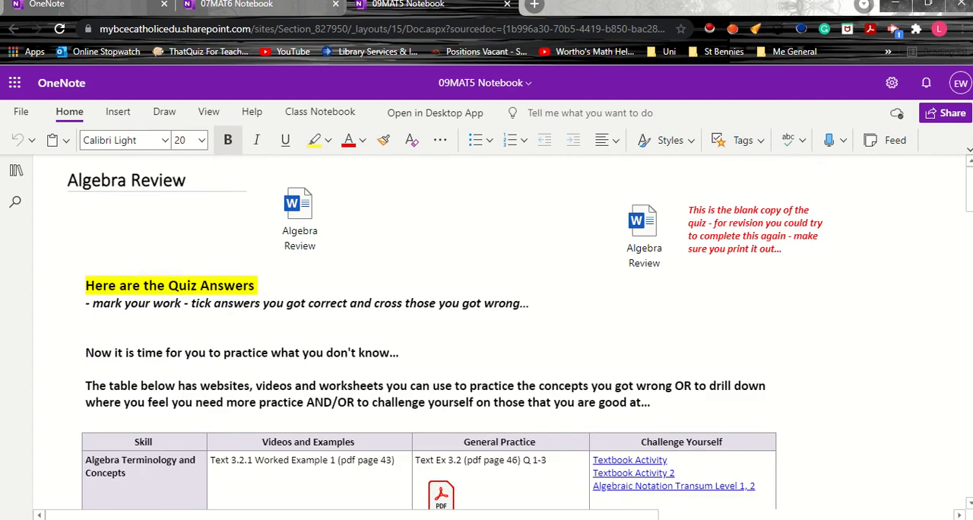
{"action": "mouse_move", "coordinate": [329, 159]}
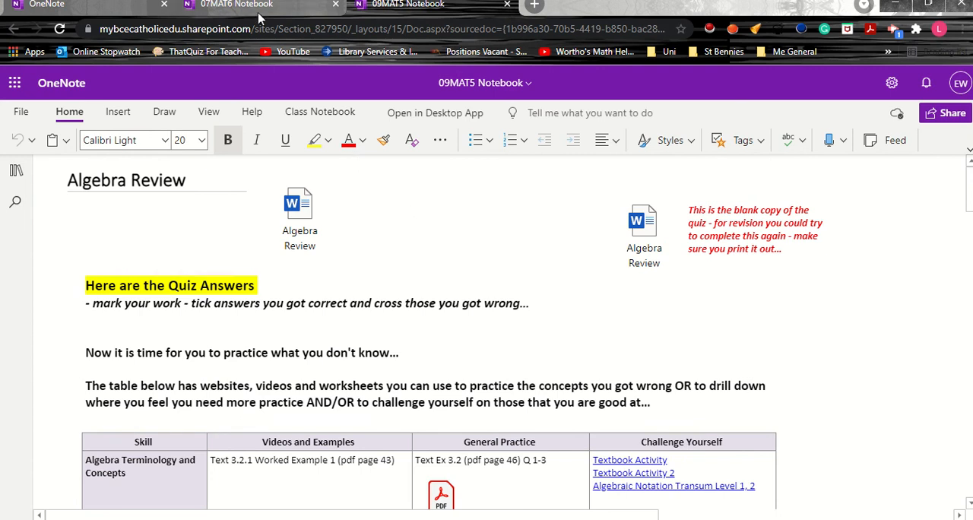
Switch to the 07MAT6 notebook's Thursday Lesson - Teacher absent page.
{"action": "left_click", "coordinate": [236, 5]}
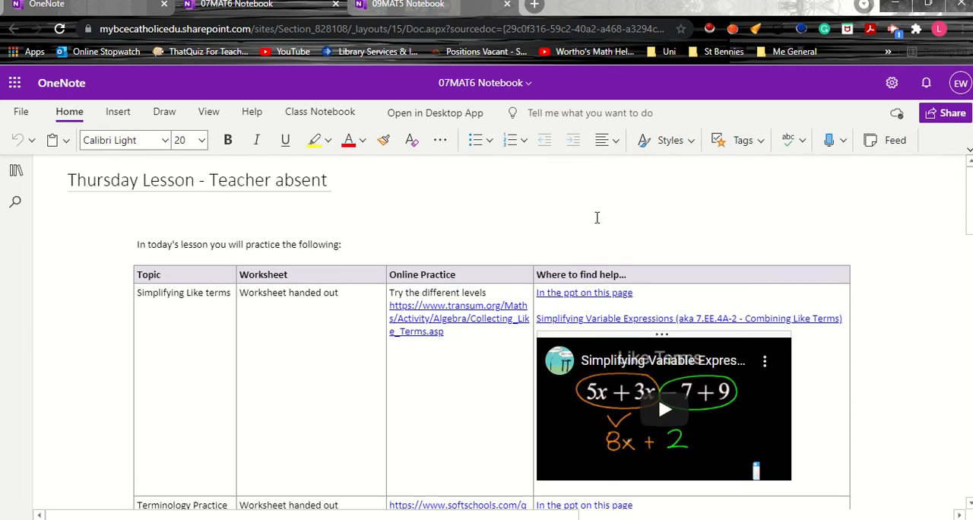
{"action": "mouse_move", "coordinate": [528, 219]}
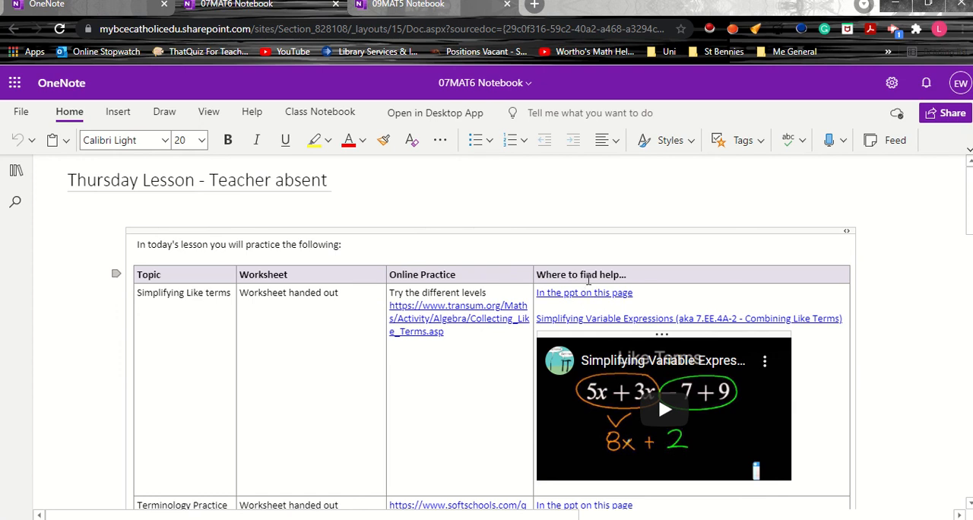
{"action": "mouse_move", "coordinate": [596, 301]}
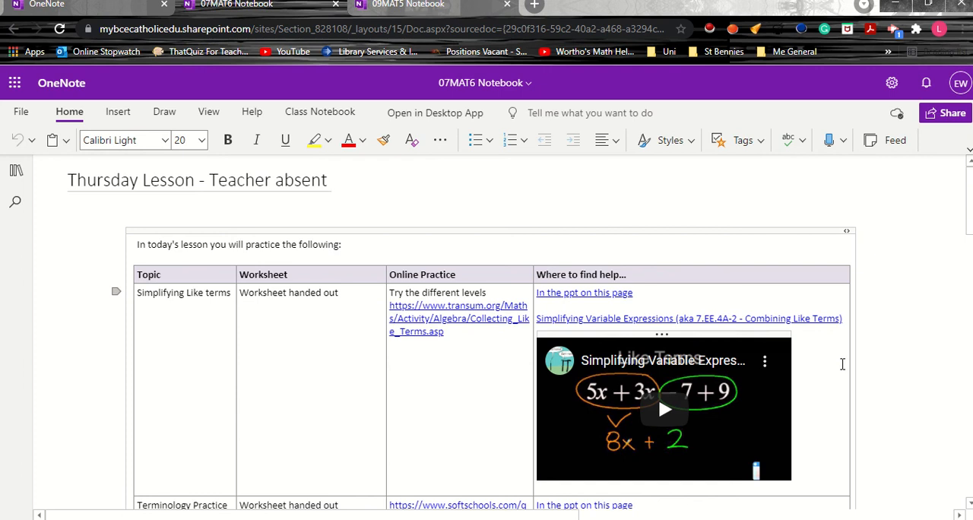
{"action": "scroll", "scroll_direction": "down", "scroll_amount": 3}
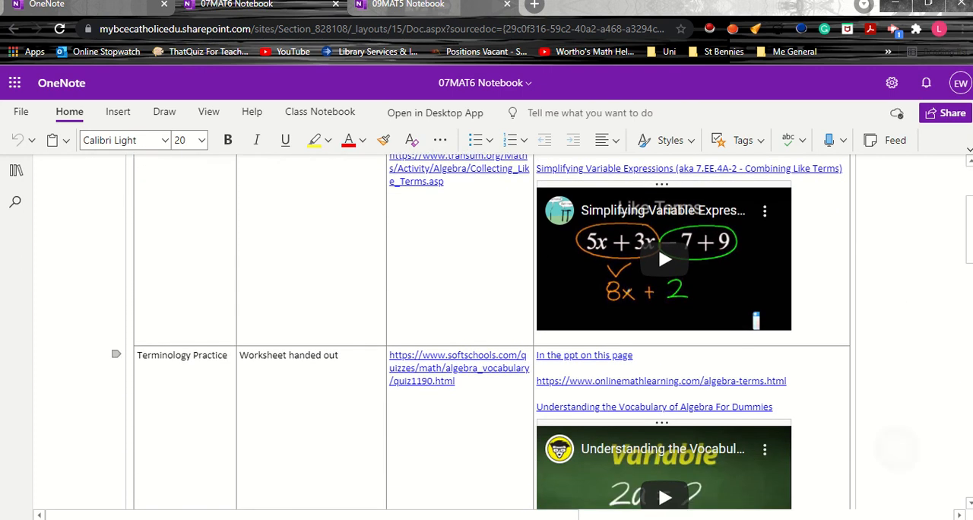
{"action": "scroll", "scroll_direction": "down", "scroll_amount": 3}
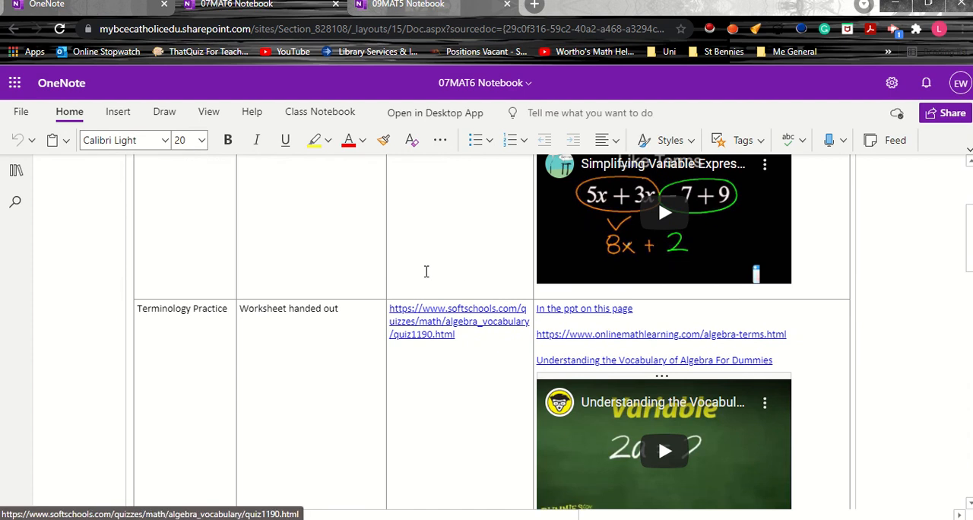
{"action": "mouse_move", "coordinate": [151, 320]}
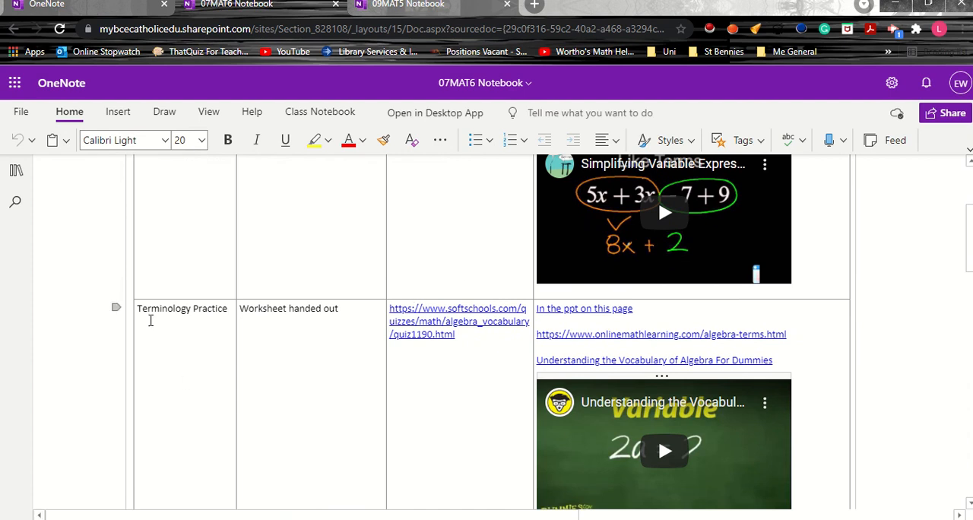
{"action": "mouse_move", "coordinate": [300, 319]}
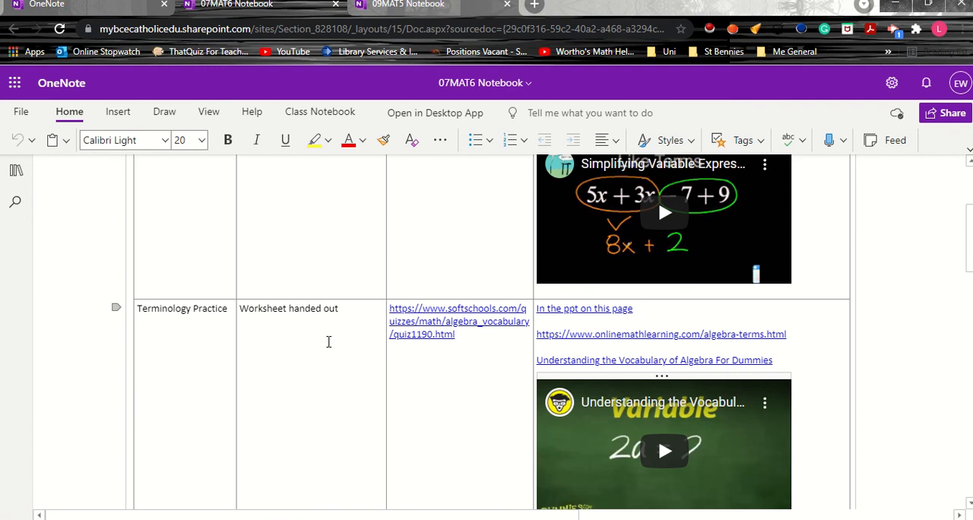
{"action": "mouse_move", "coordinate": [355, 350]}
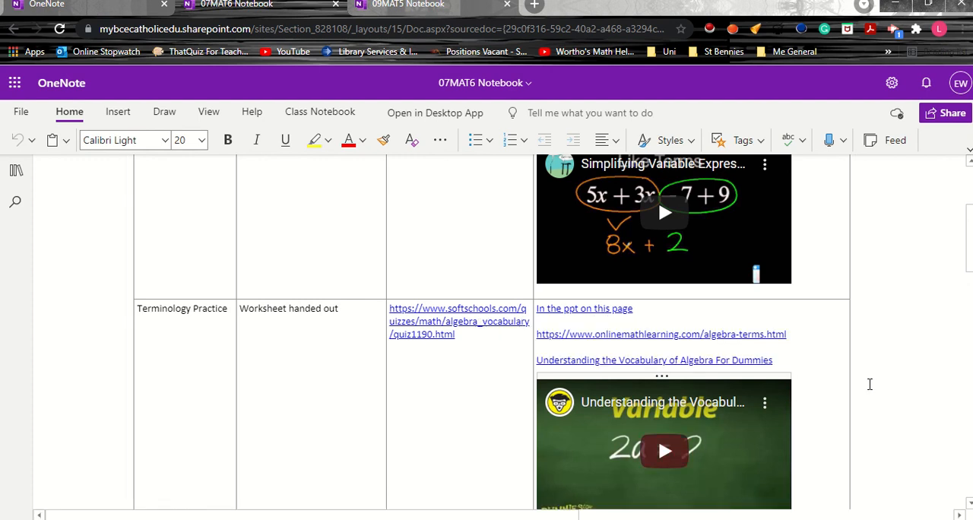
{"action": "scroll", "scroll_direction": "down", "scroll_amount": 3}
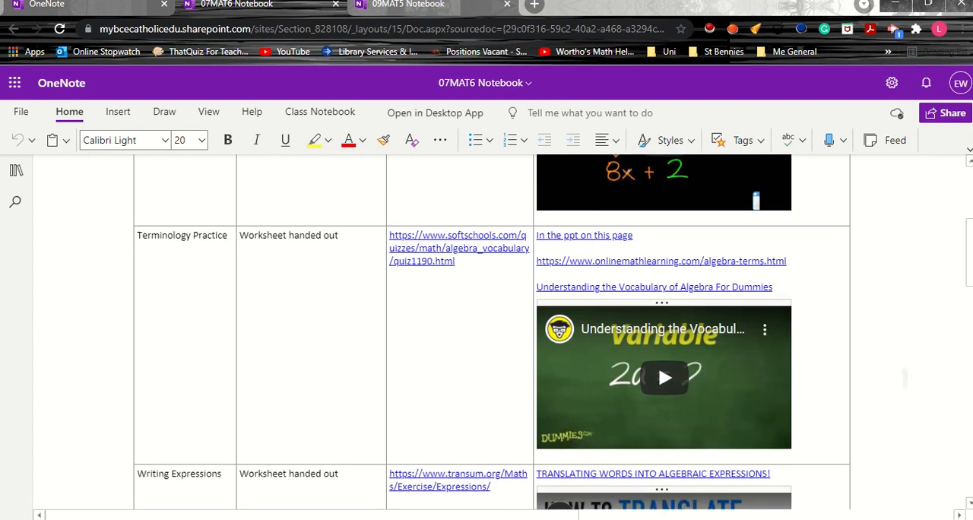
{"action": "scroll", "scroll_direction": "down", "scroll_amount": 3}
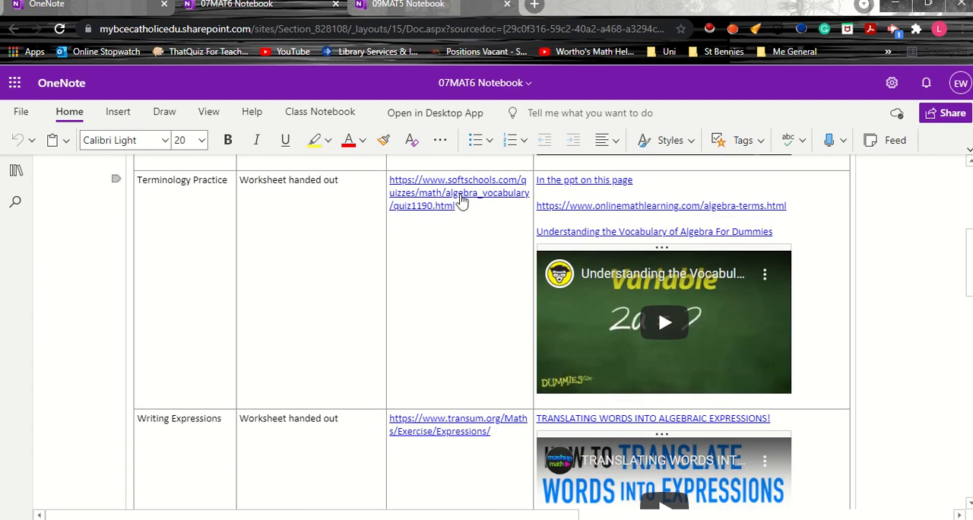